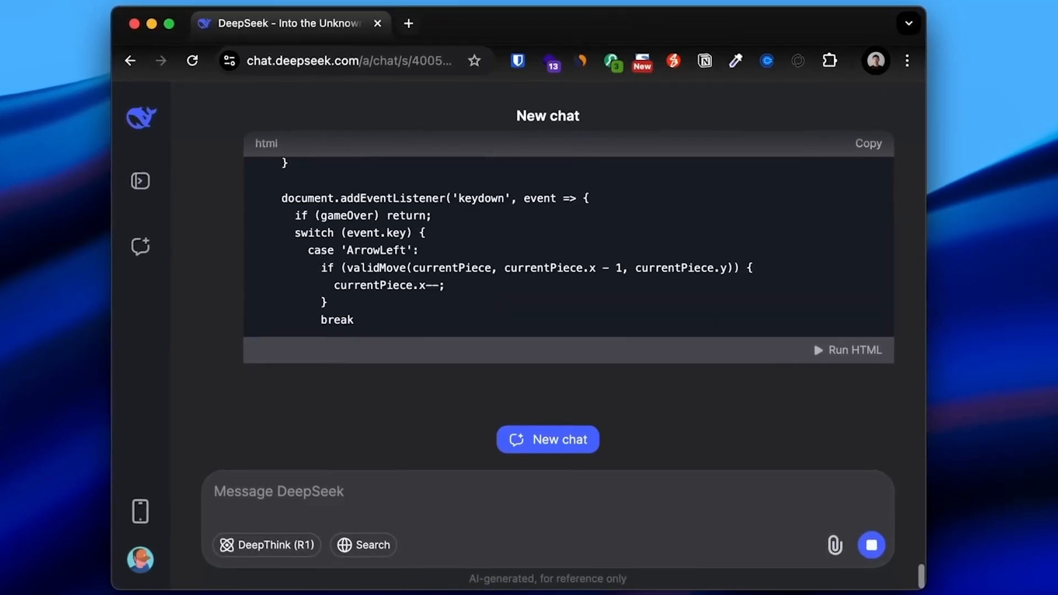
Scroll to the closing html tag and the start of the 'How It Works' explanation.
scroll("down", 3)
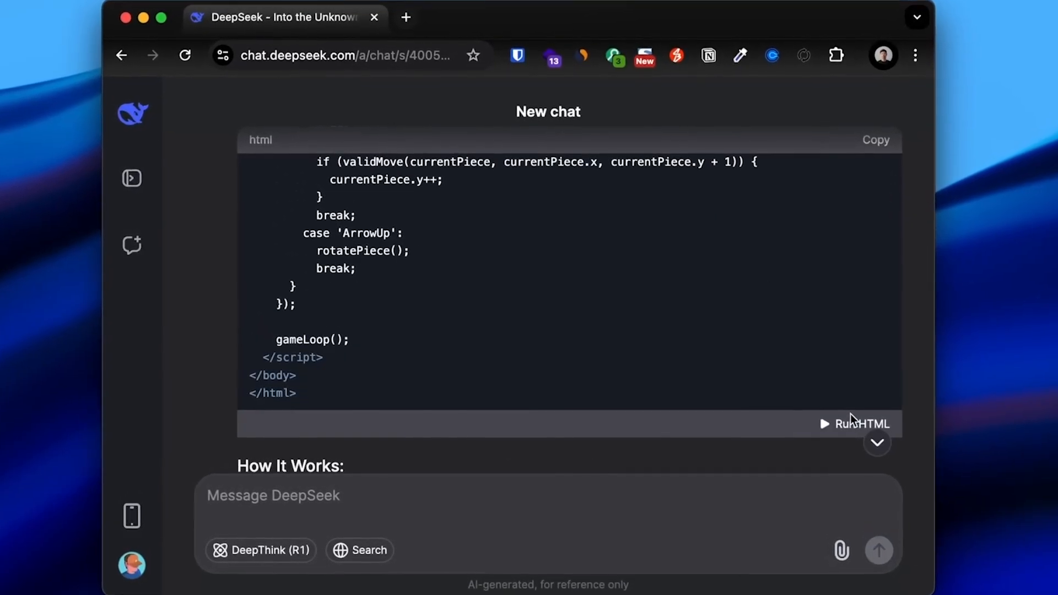
Run the Tetris HTML as a live game preview, then view the Medium article on DeepSeek.
left_click(858, 423)
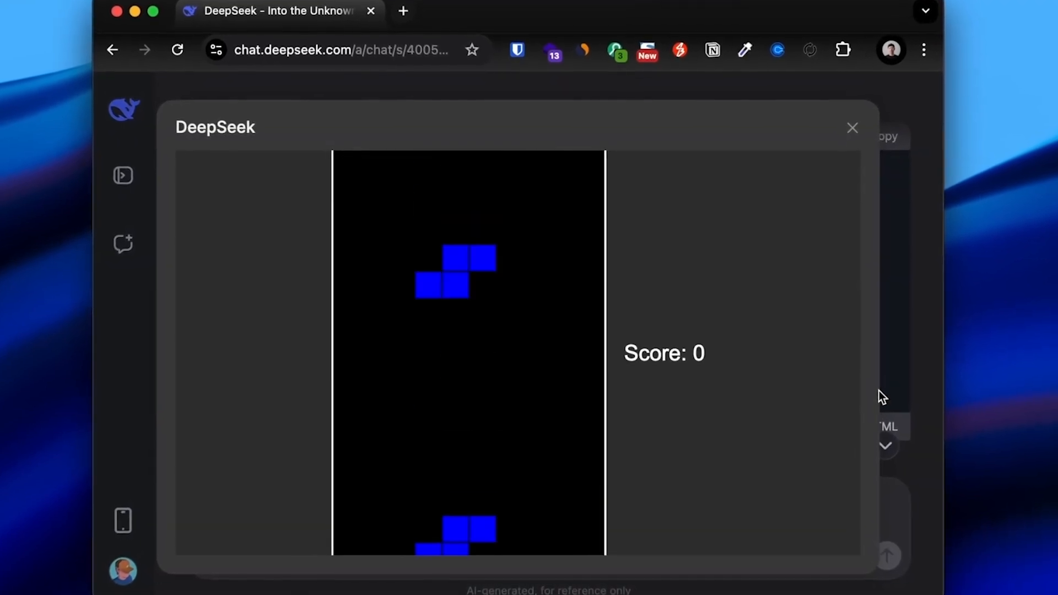
left_click(852, 127)
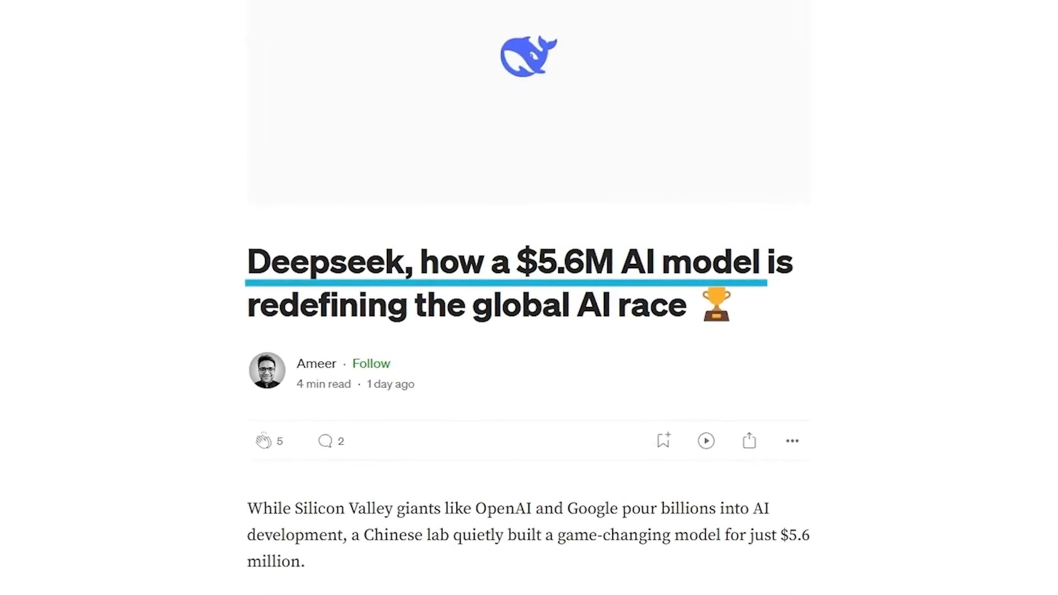
scroll("up", 3)
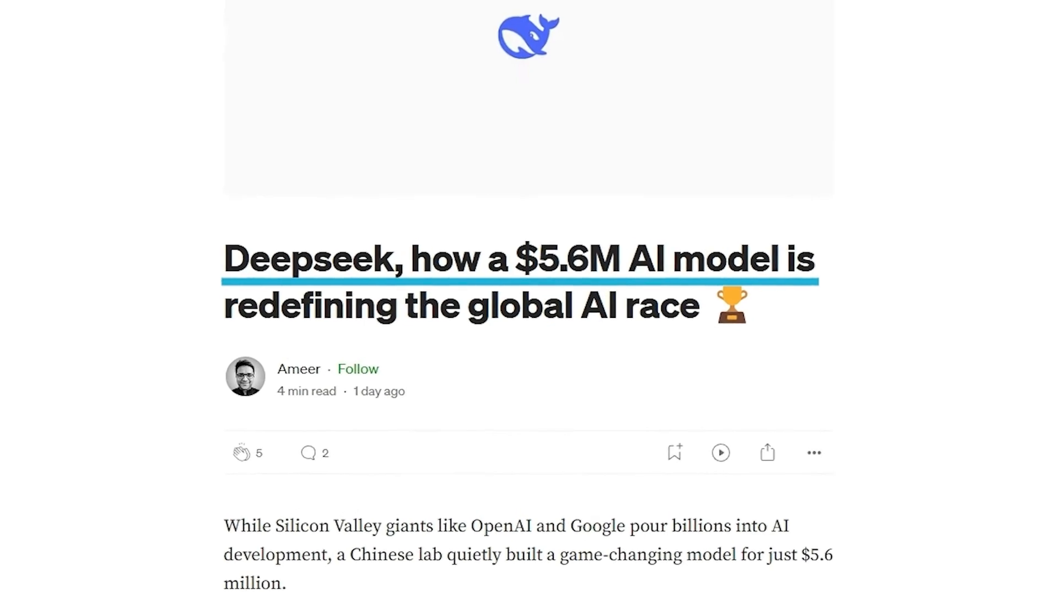